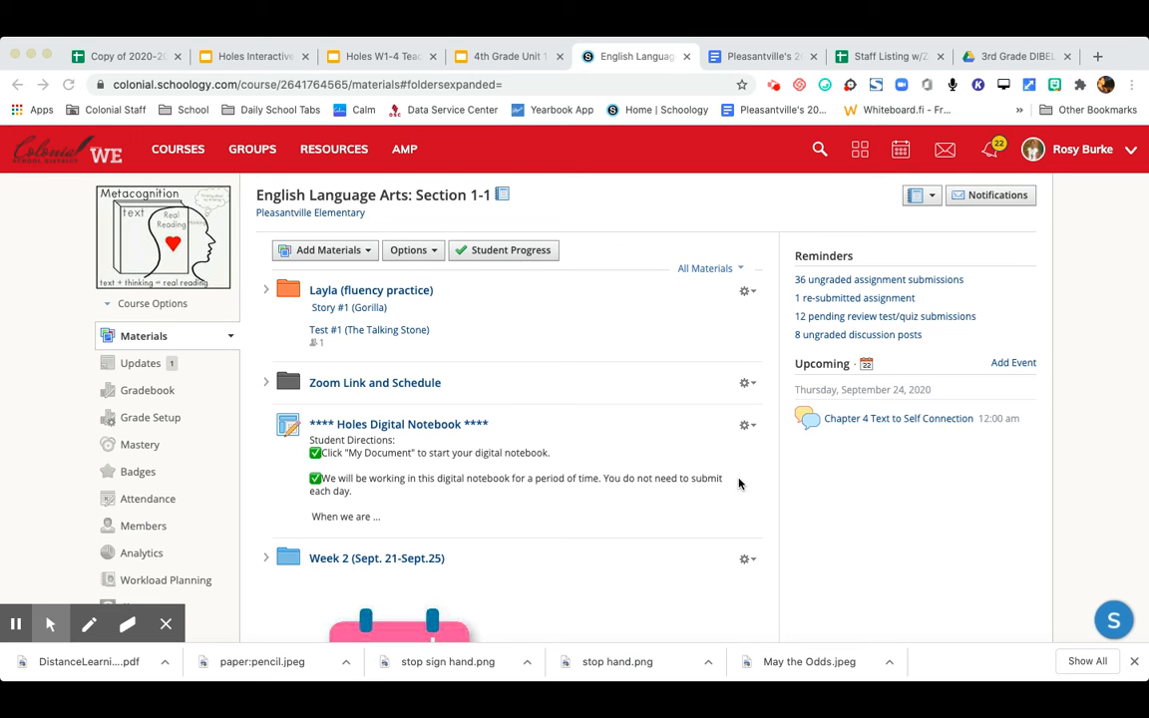
{"action": "mouse_move", "coordinate": [383, 305]}
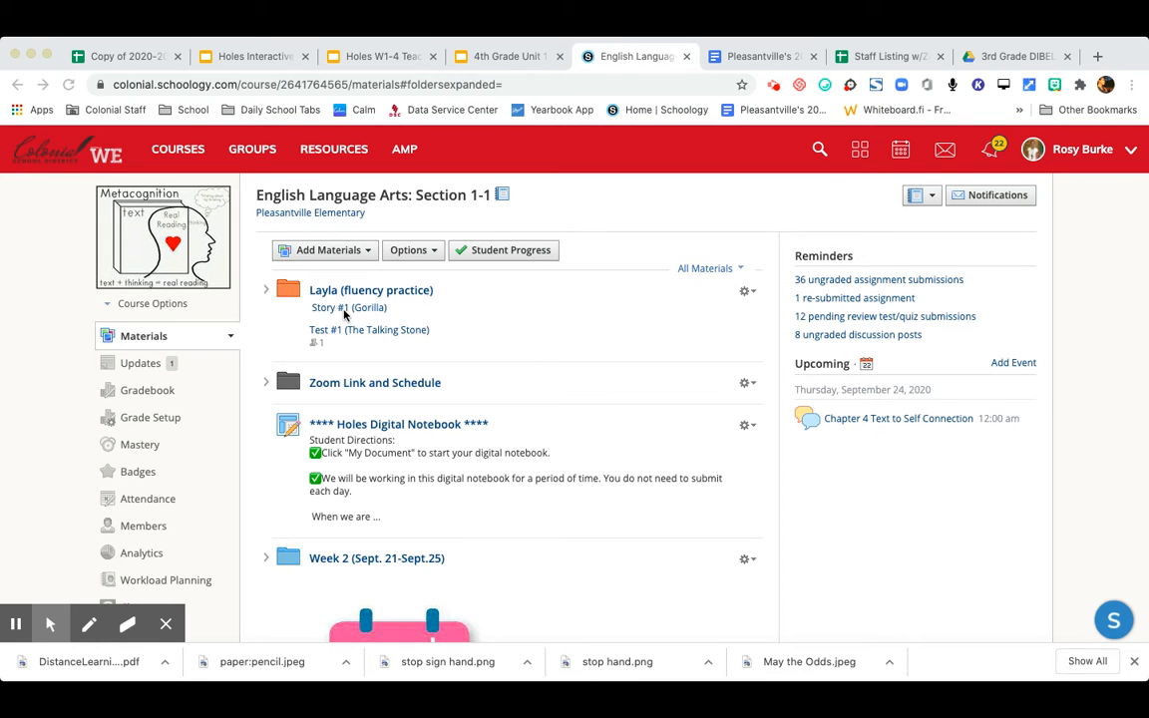
{"action": "mouse_move", "coordinate": [327, 329]}
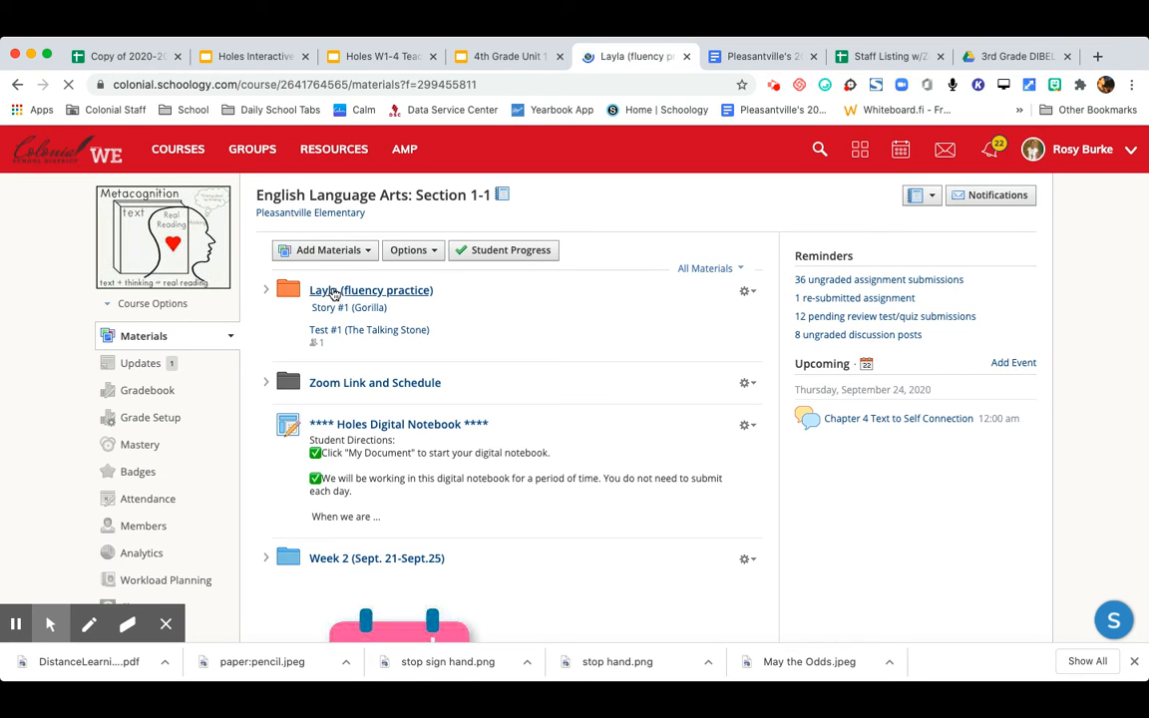
Step: Open Layla's fluency practice folder and the Test #1 (The Talking Stone) assignment
{"action": "left_click", "coordinate": [371, 289]}
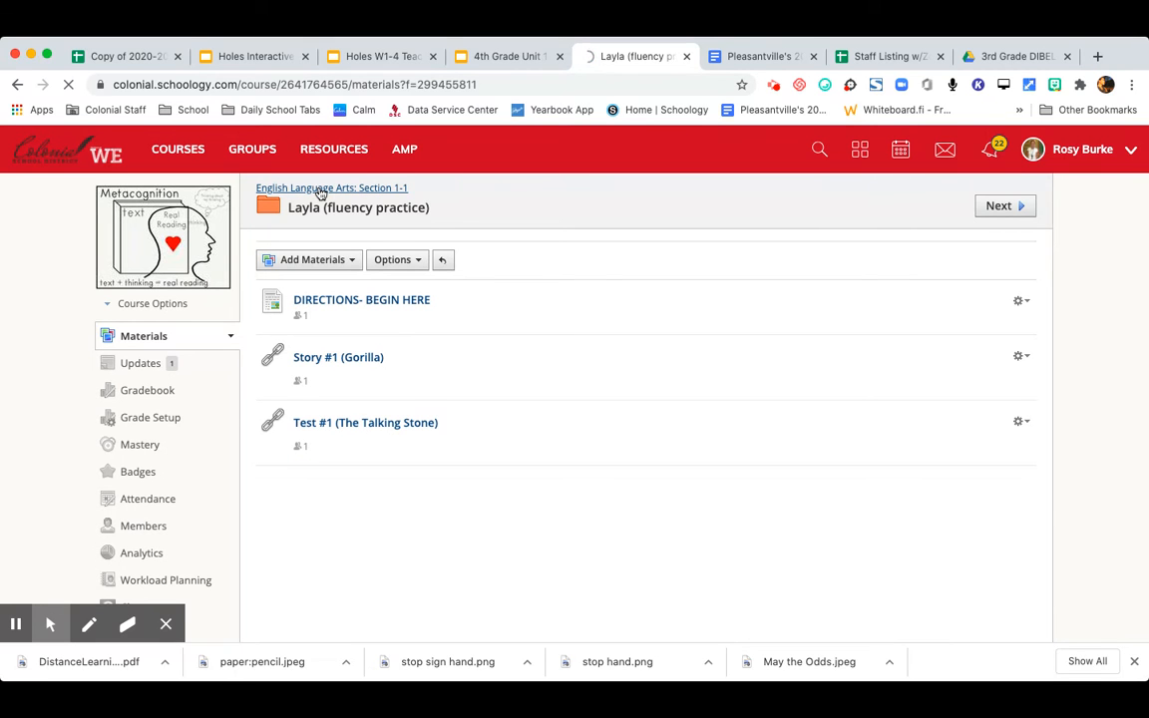
{"action": "left_click", "coordinate": [331, 188]}
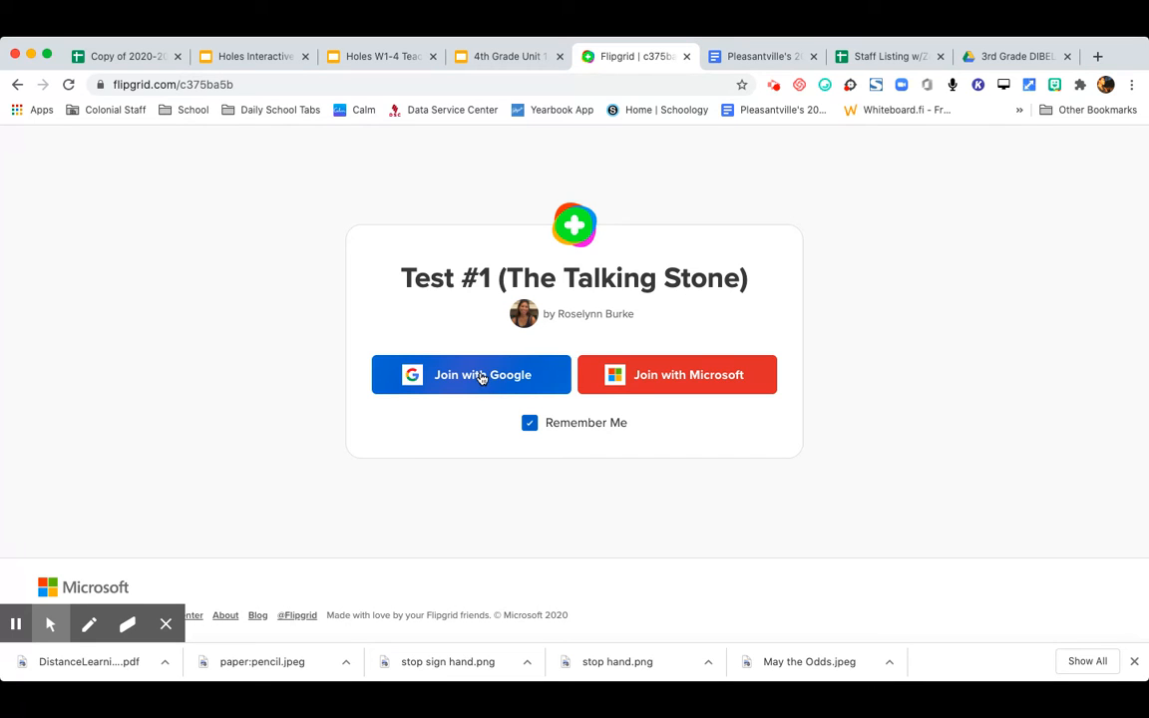
{"action": "mouse_move", "coordinate": [467, 387]}
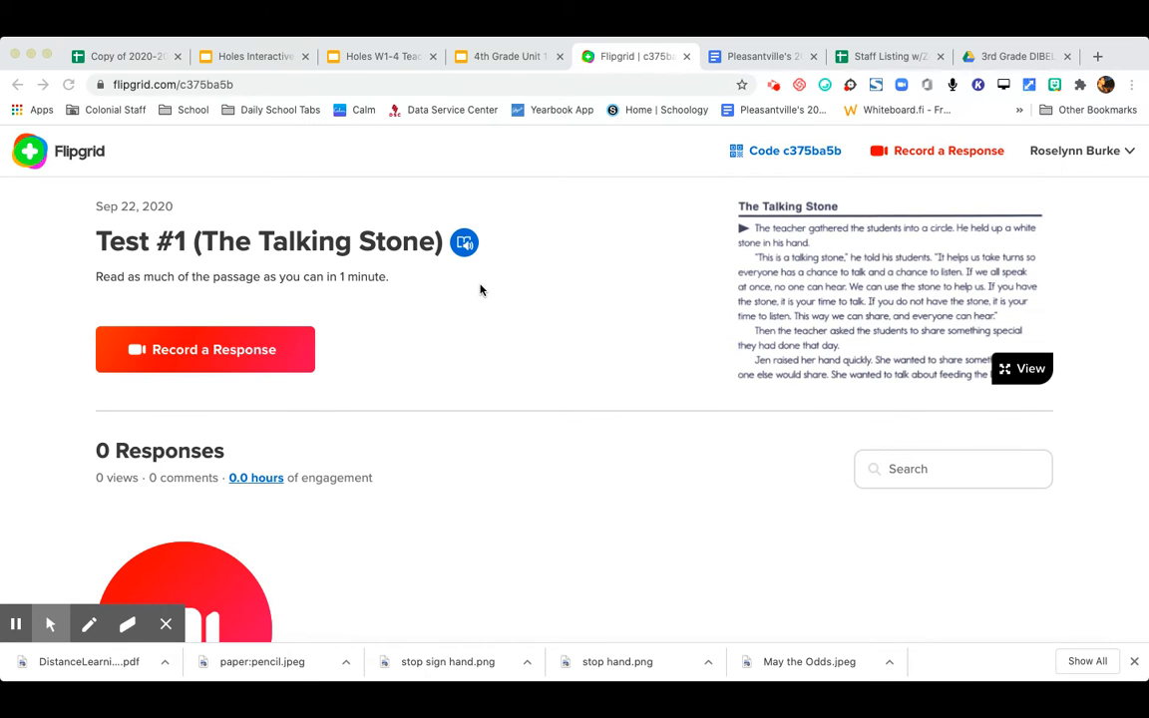
Step: Start a new video response from the Test #1 topic page
{"action": "scroll", "scroll_direction": "down", "scroll_amount": 3}
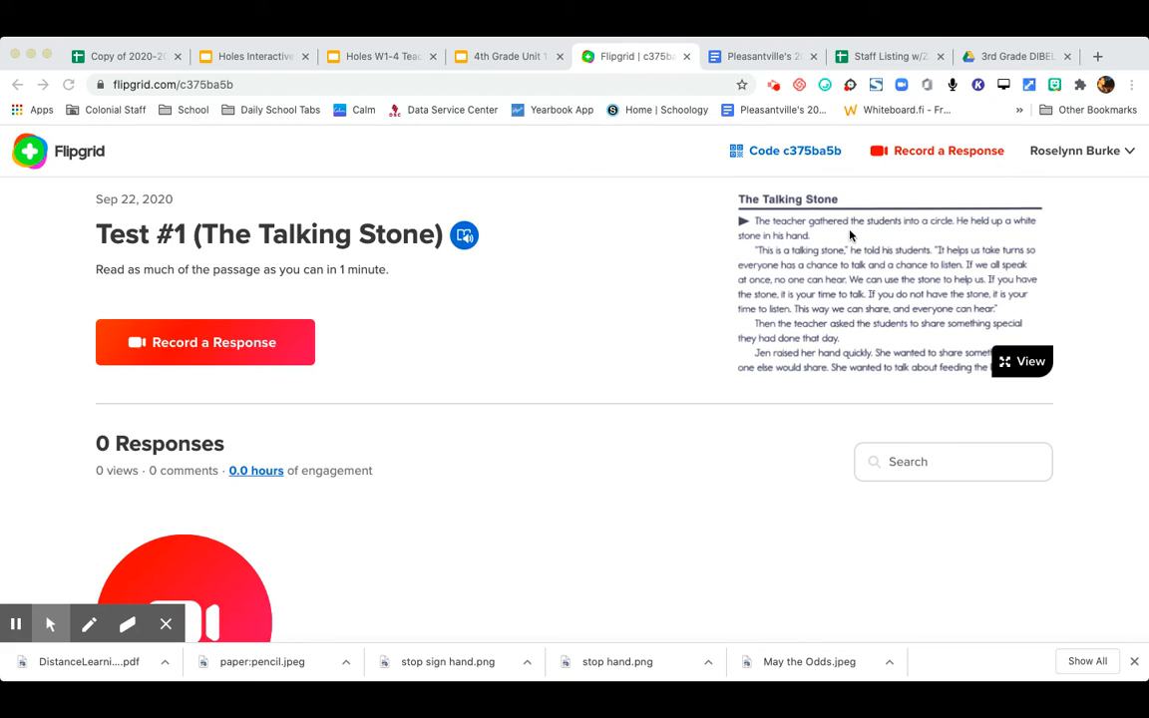
{"action": "scroll", "scroll_direction": "down", "scroll_amount": 3}
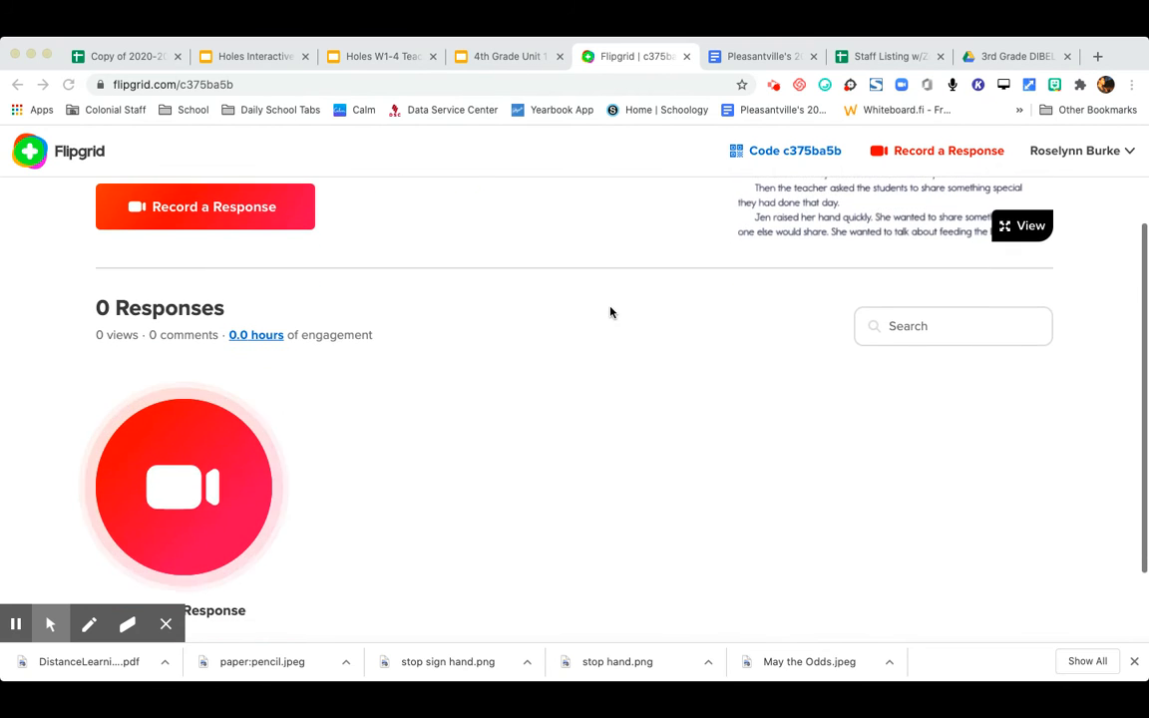
{"action": "scroll", "scroll_direction": "down", "scroll_amount": 3}
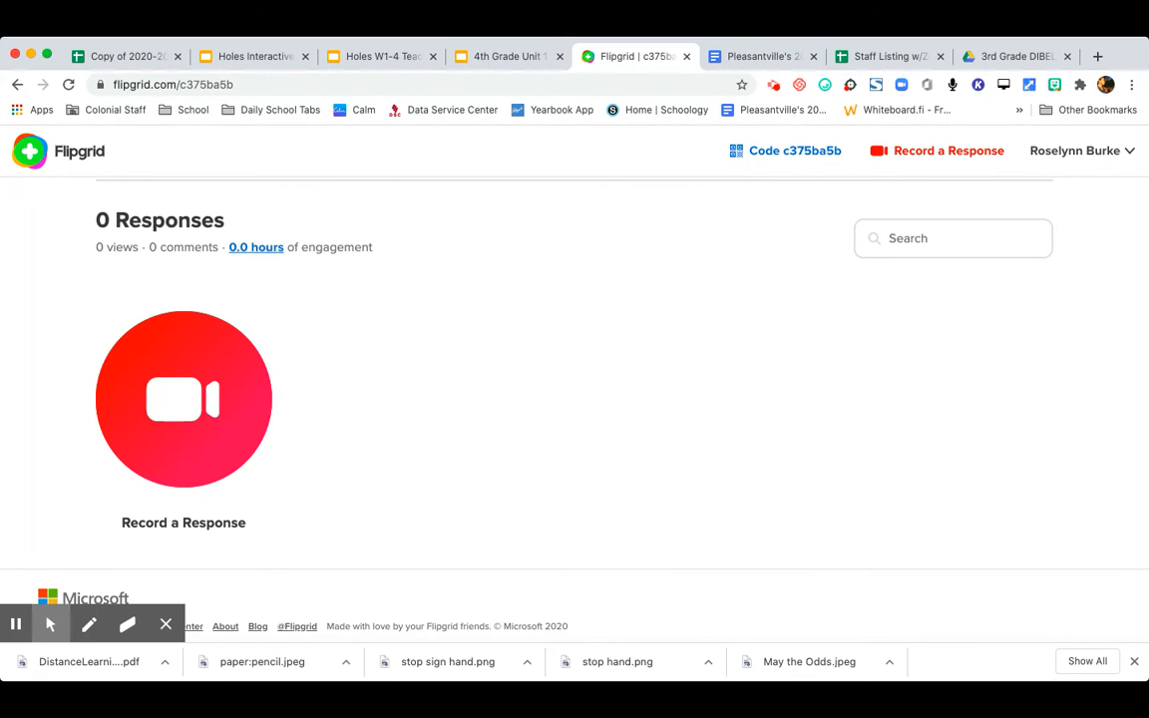
{"action": "left_click", "coordinate": [184, 397]}
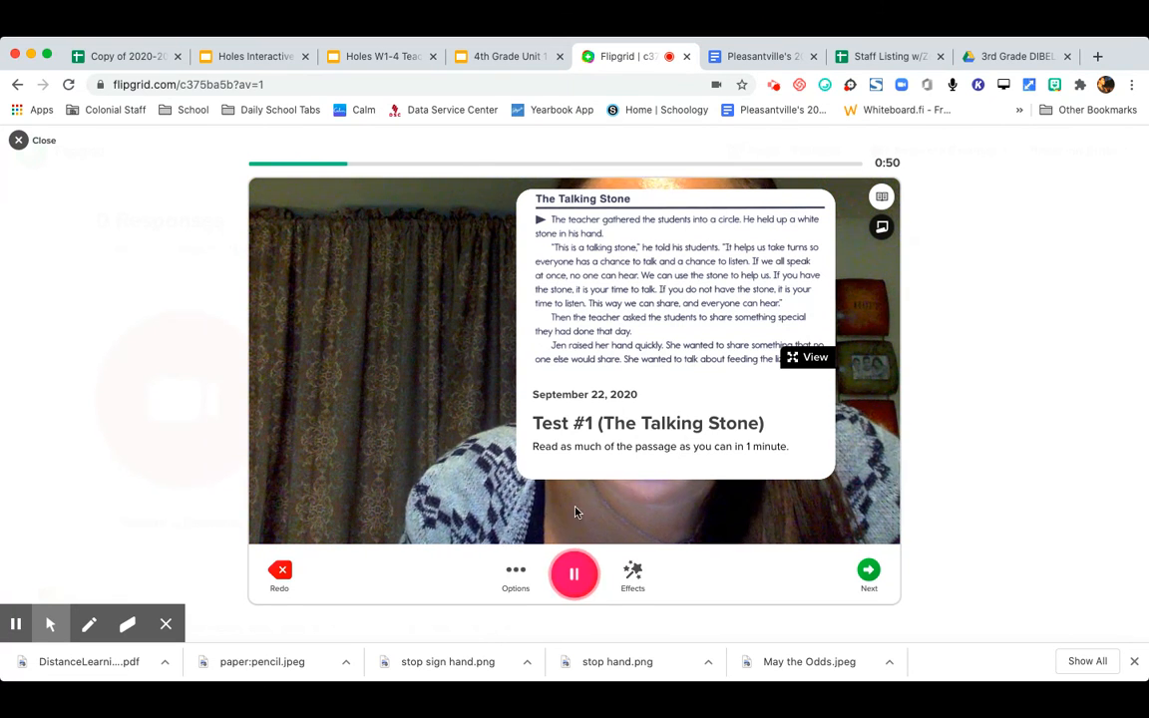
Step: Stop the recording after reading The Talking Stone passage aloud
{"action": "left_click", "coordinate": [574, 574]}
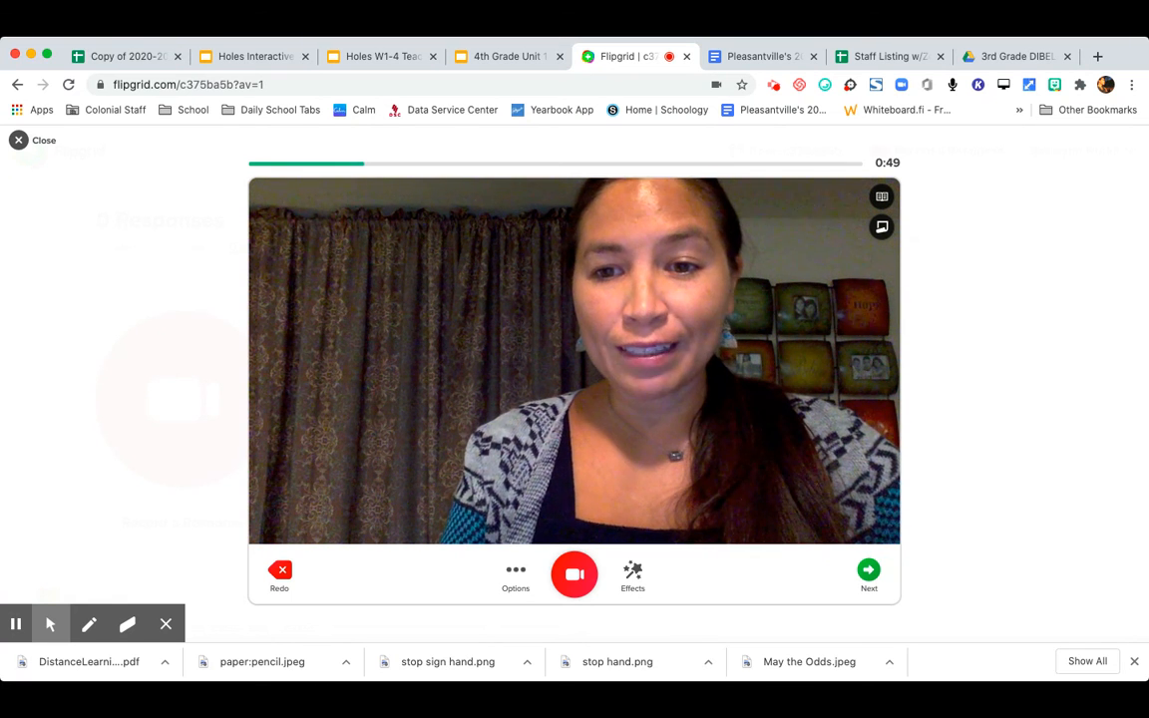
Step: Review the 11-second clip and accept it to continue to the selfie step
{"action": "left_click", "coordinate": [574, 572]}
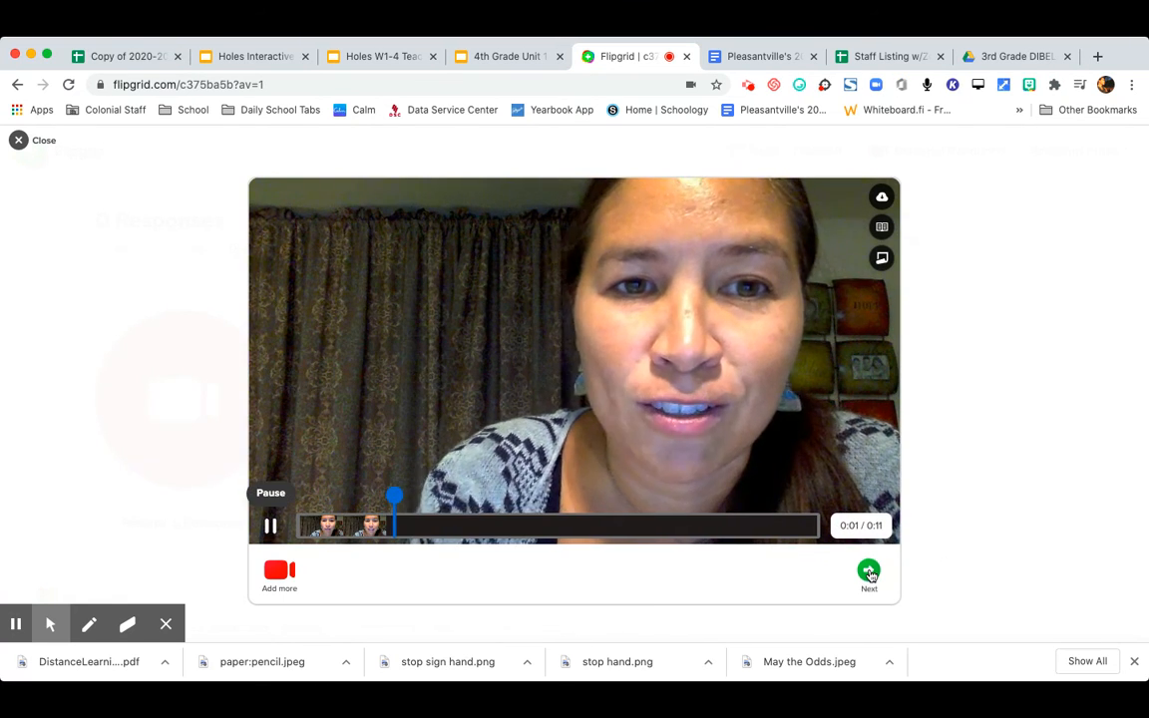
{"action": "left_click", "coordinate": [868, 571]}
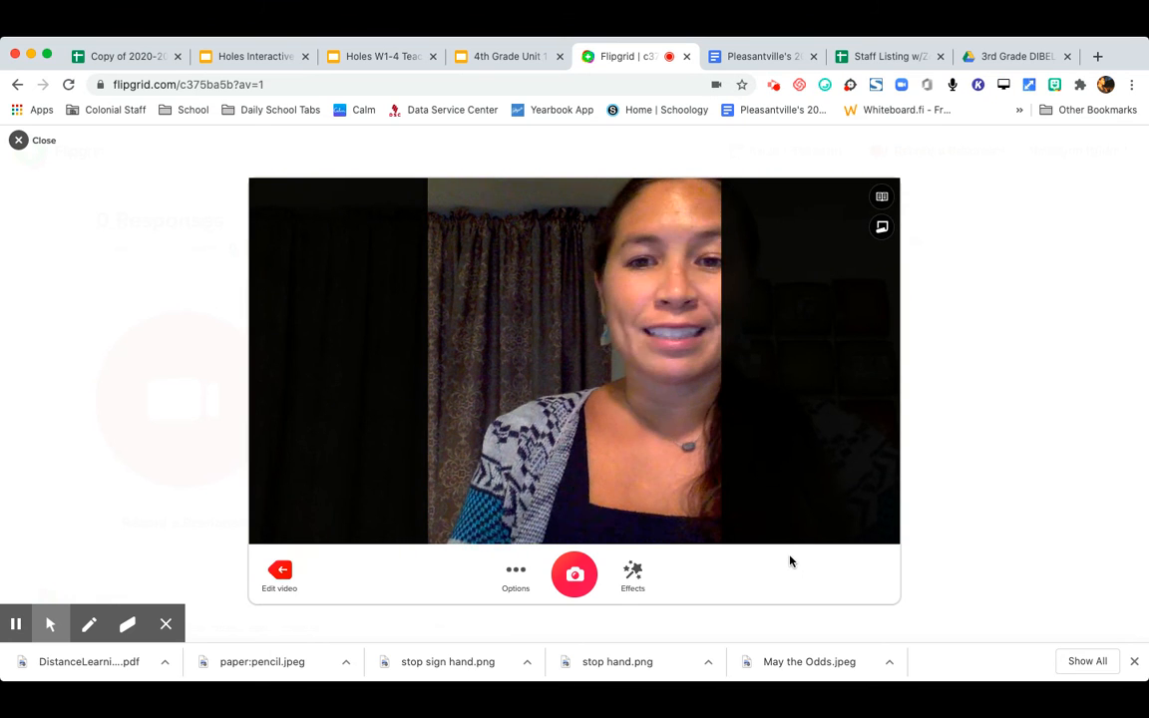
{"action": "mouse_move", "coordinate": [762, 638]}
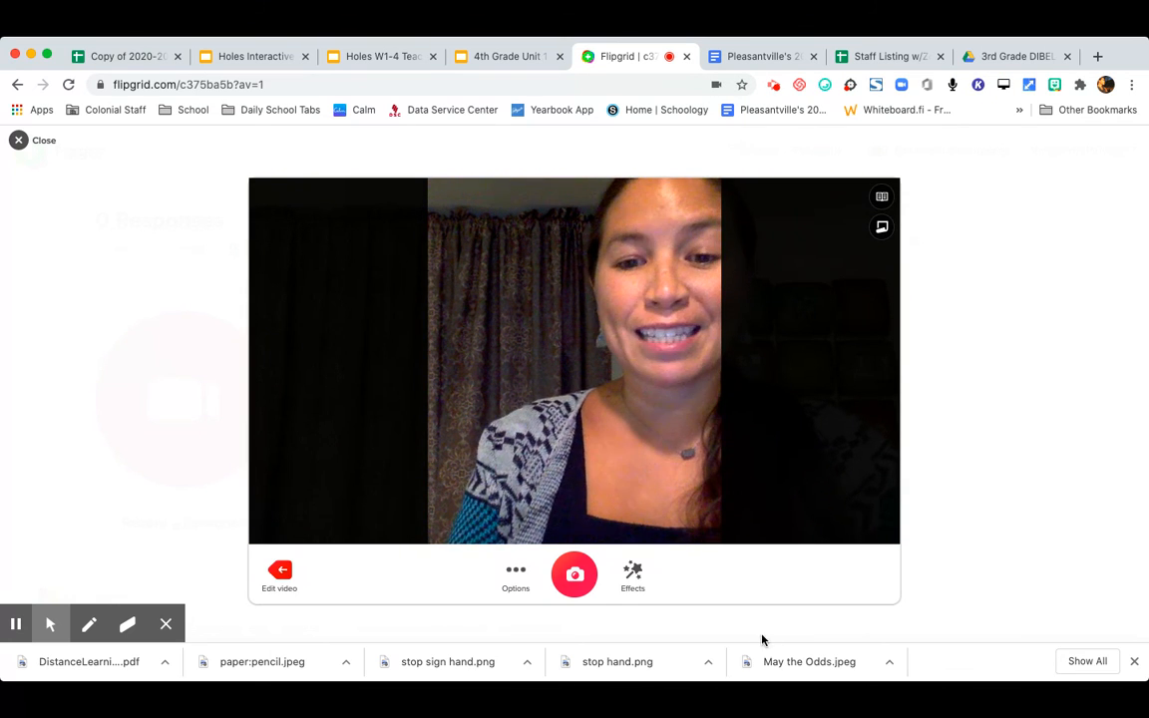